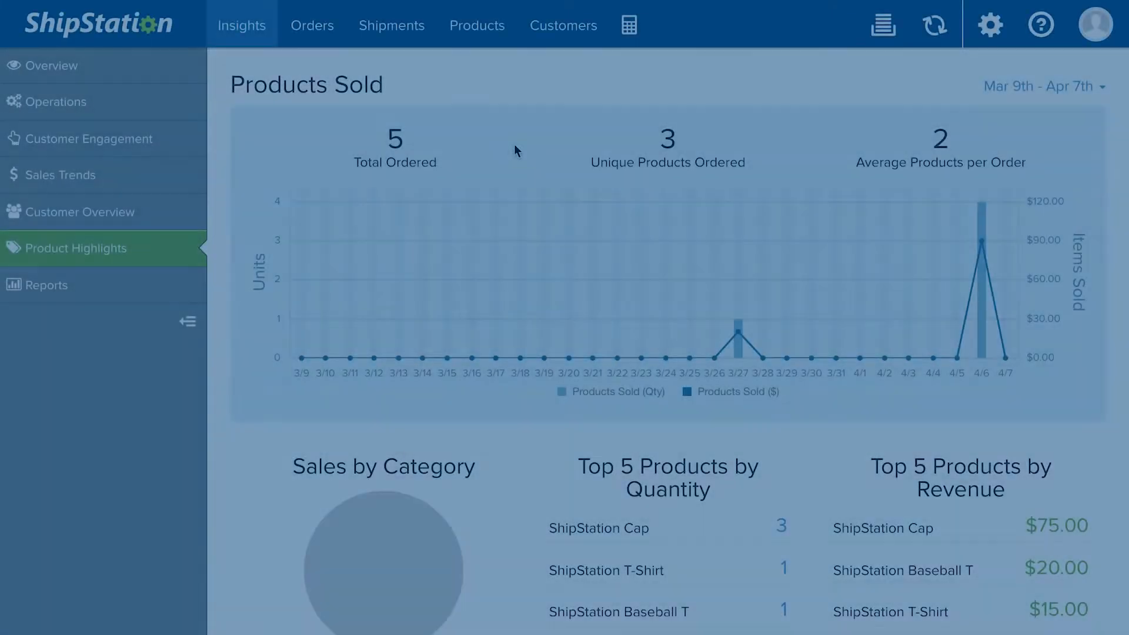
Step: Go to Products and show the Preset Groups list
{"action": "left_click", "coordinate": [476, 25]}
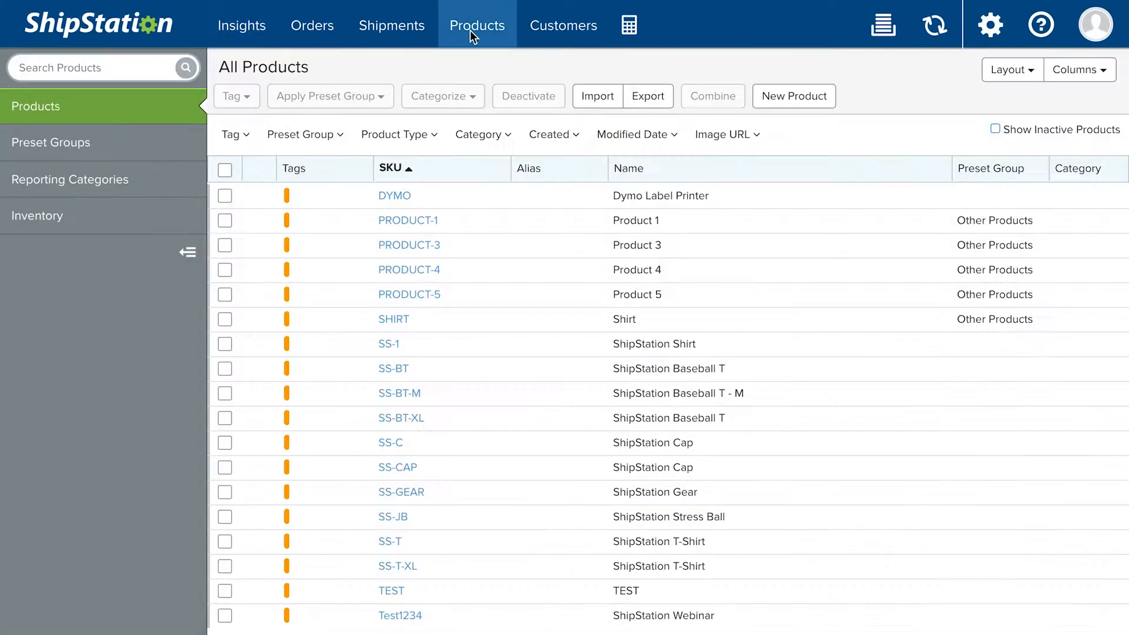
{"action": "left_click", "coordinate": [51, 142]}
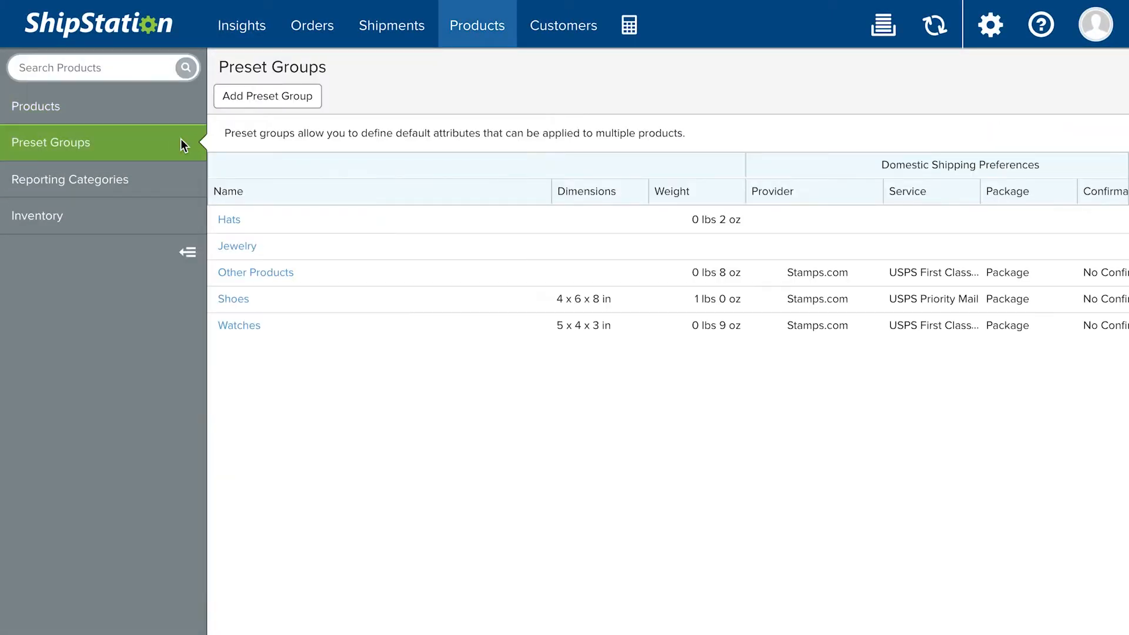
Step: Add a preset group named Apparel, description clothing, origin country United States, and save it
{"action": "left_click", "coordinate": [267, 95]}
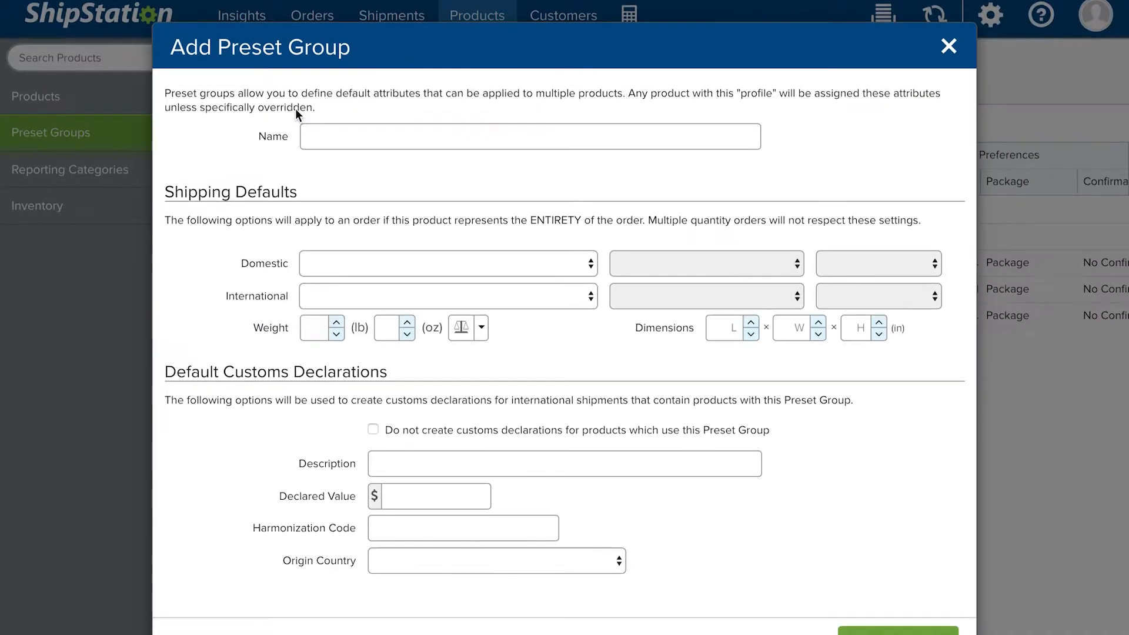
{"action": "left_click", "coordinate": [530, 110]}
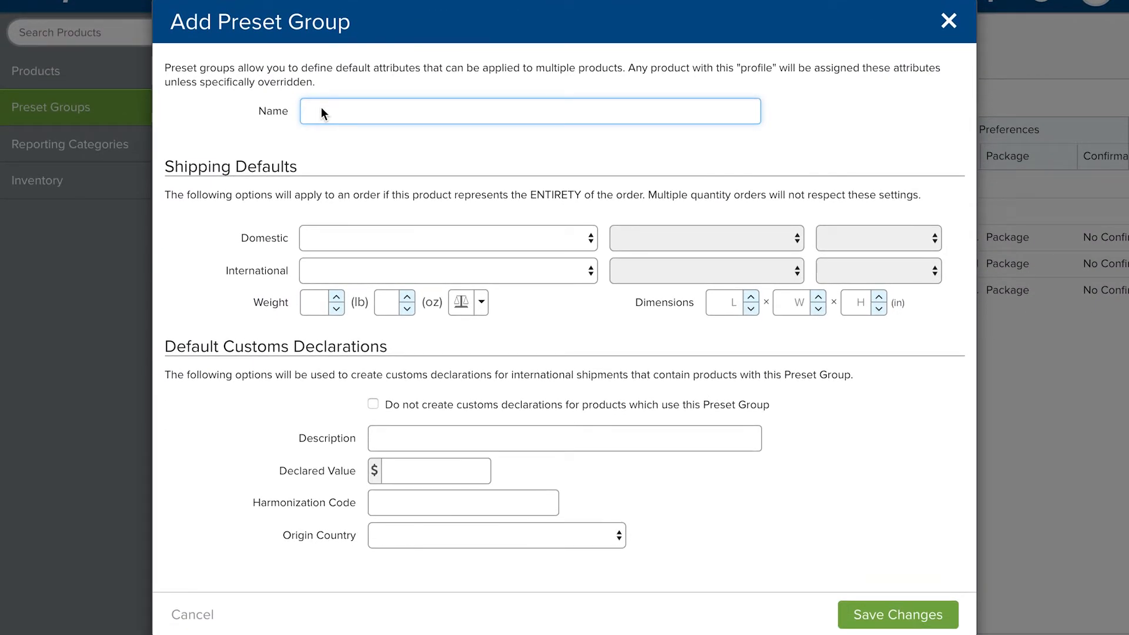
{"action": "type", "text": "Apparel"}
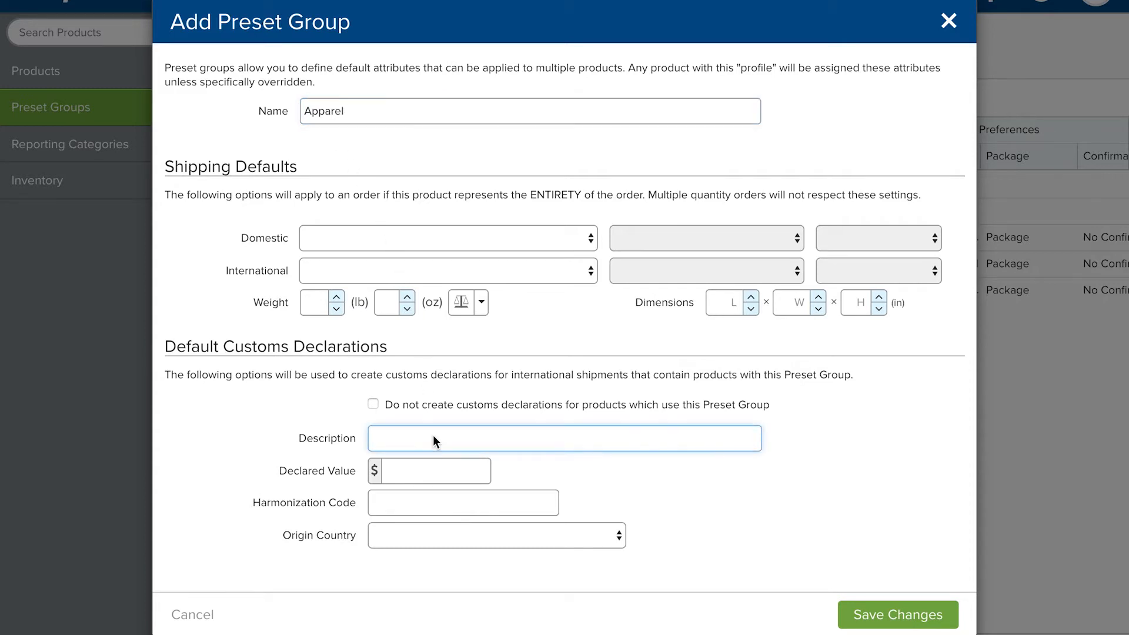
{"action": "type", "text": "clothing"}
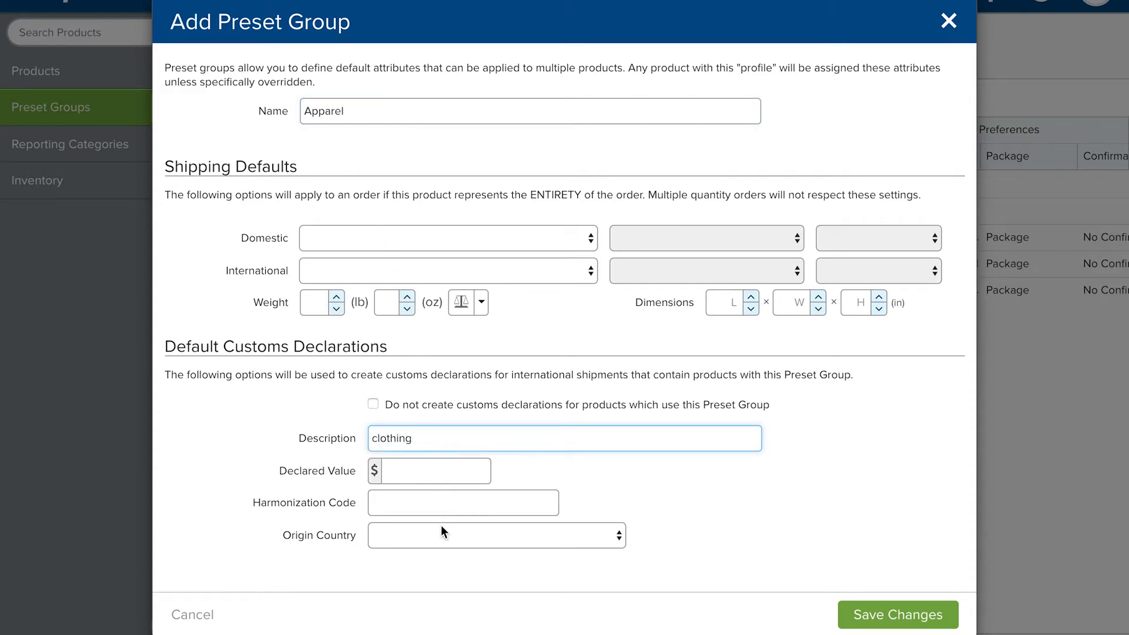
{"action": "left_click", "coordinate": [495, 535]}
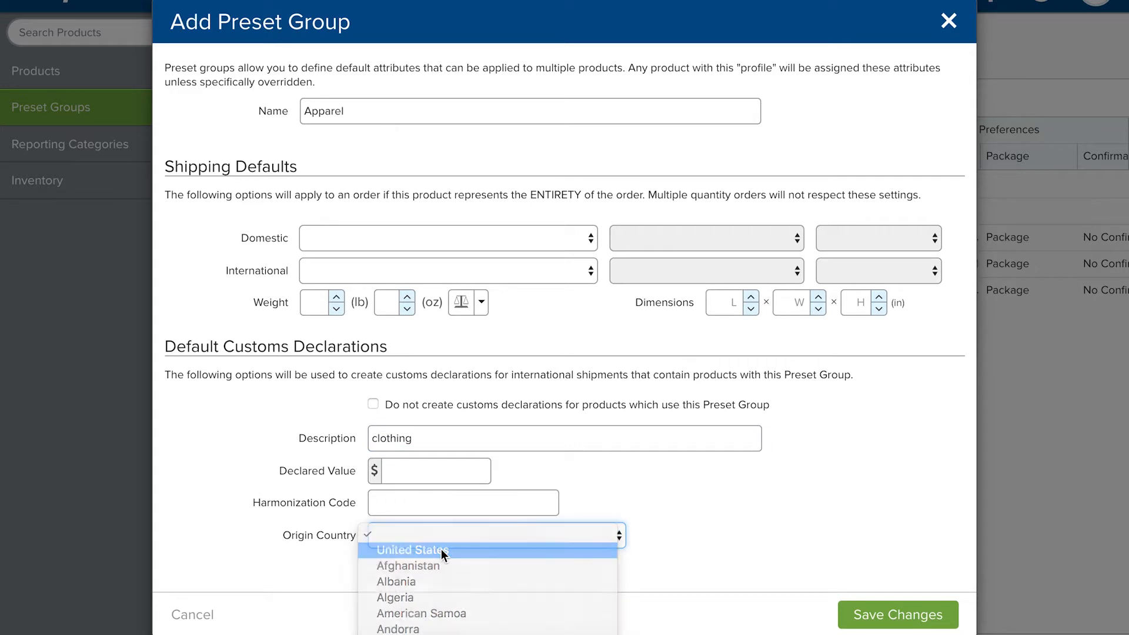
{"action": "left_click", "coordinate": [413, 550]}
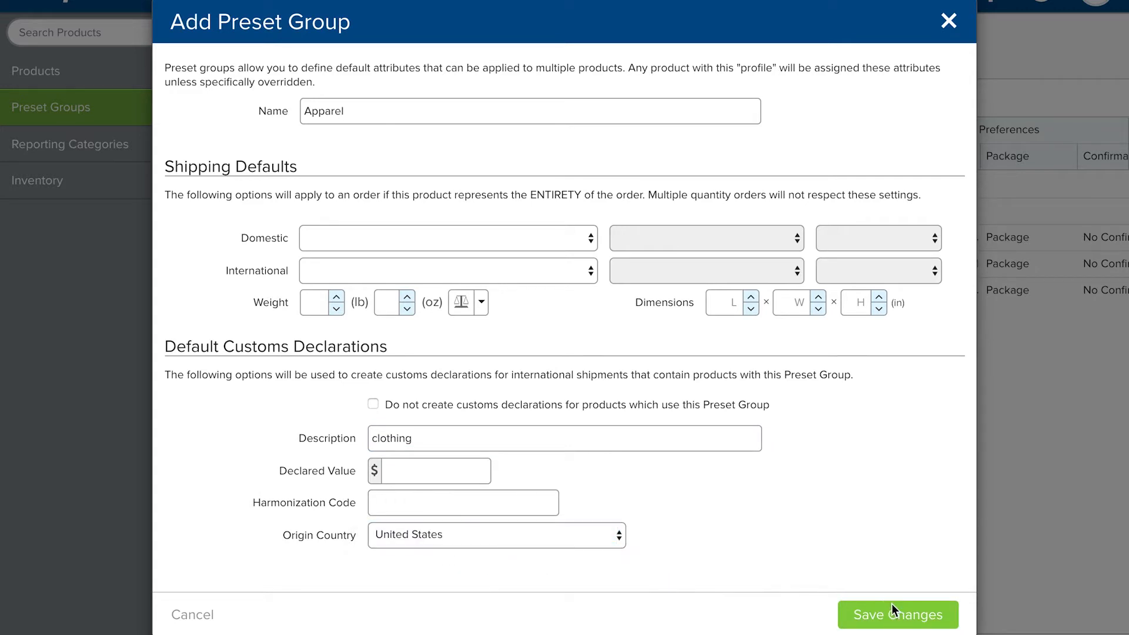
{"action": "left_click", "coordinate": [897, 614]}
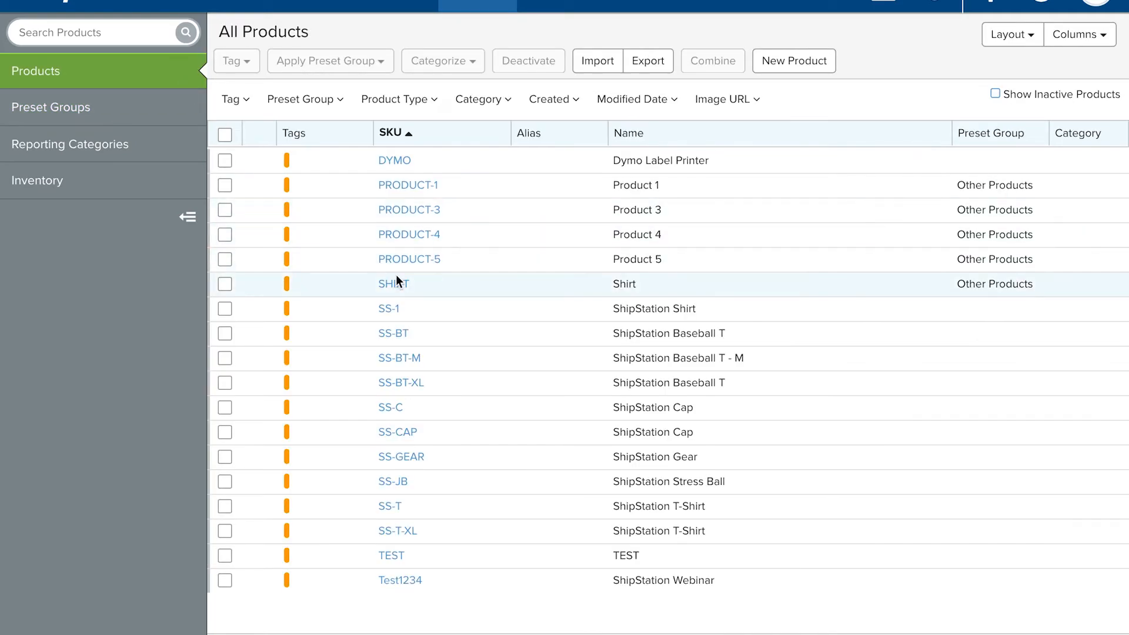
Step: Assign the Shirt product to the Apparel preset group in its shipping defaults
{"action": "left_click", "coordinate": [393, 283]}
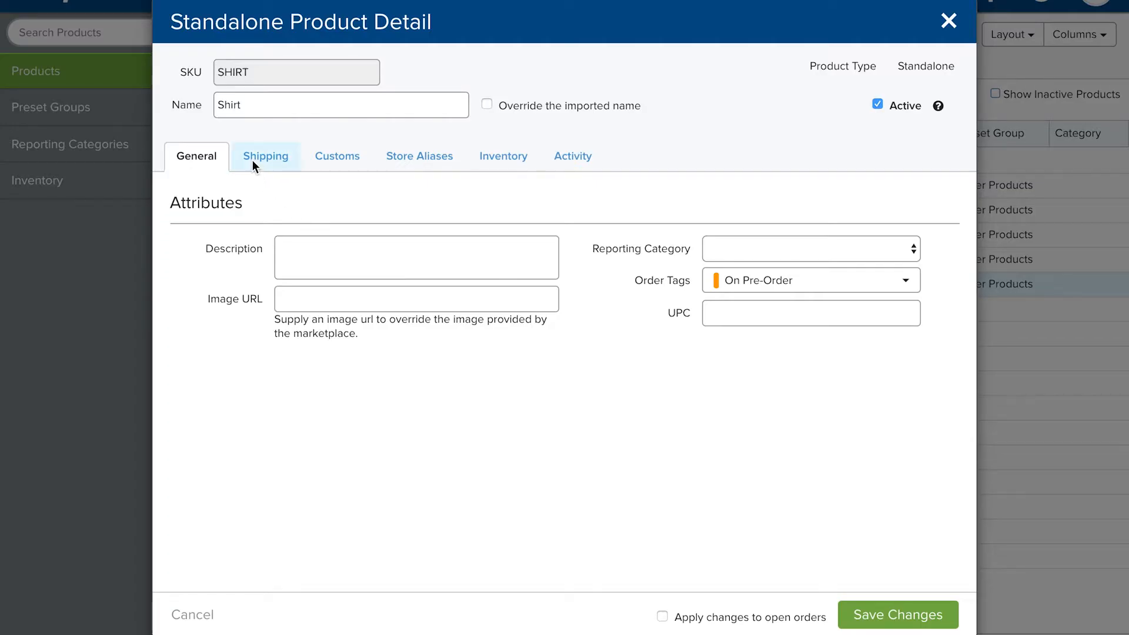
{"action": "left_click", "coordinate": [266, 156]}
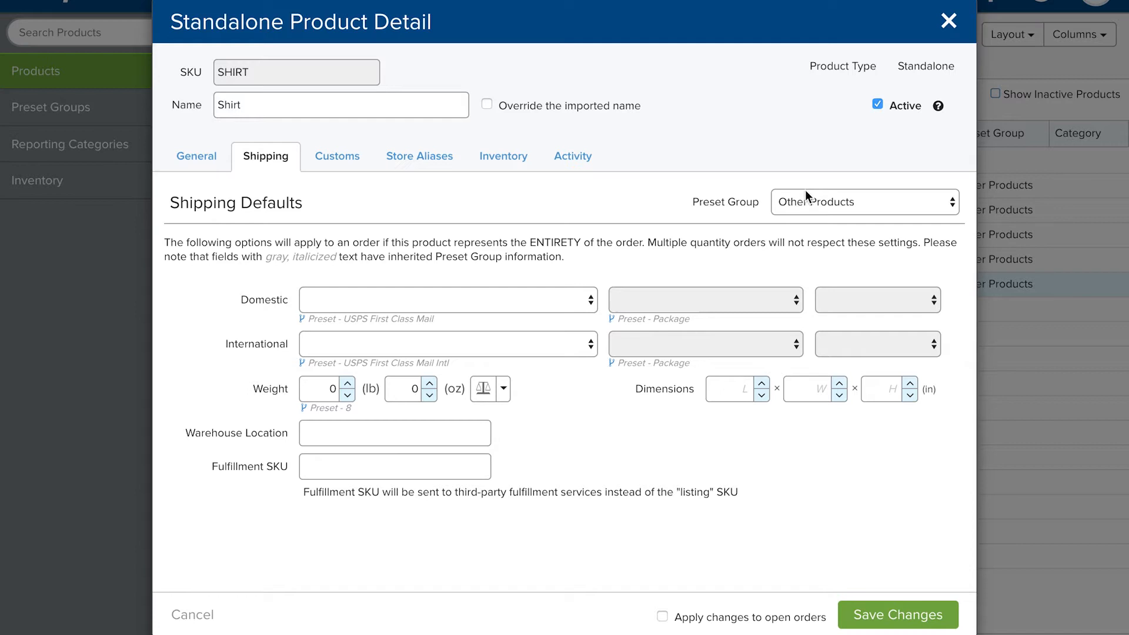
{"action": "left_click", "coordinate": [864, 201]}
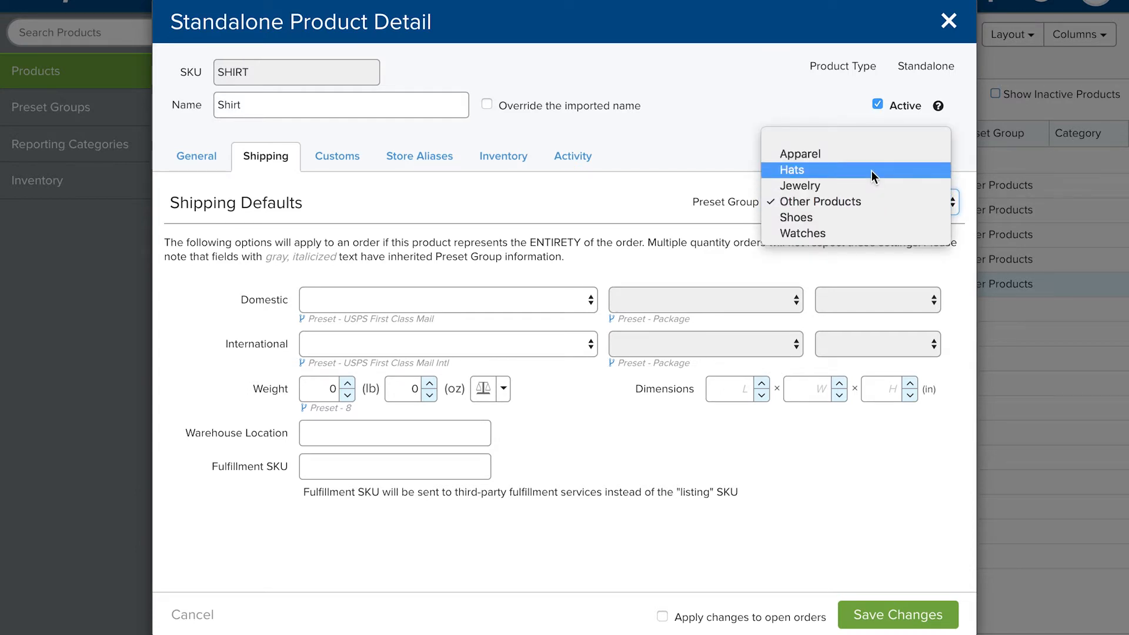
{"action": "left_click", "coordinate": [798, 152]}
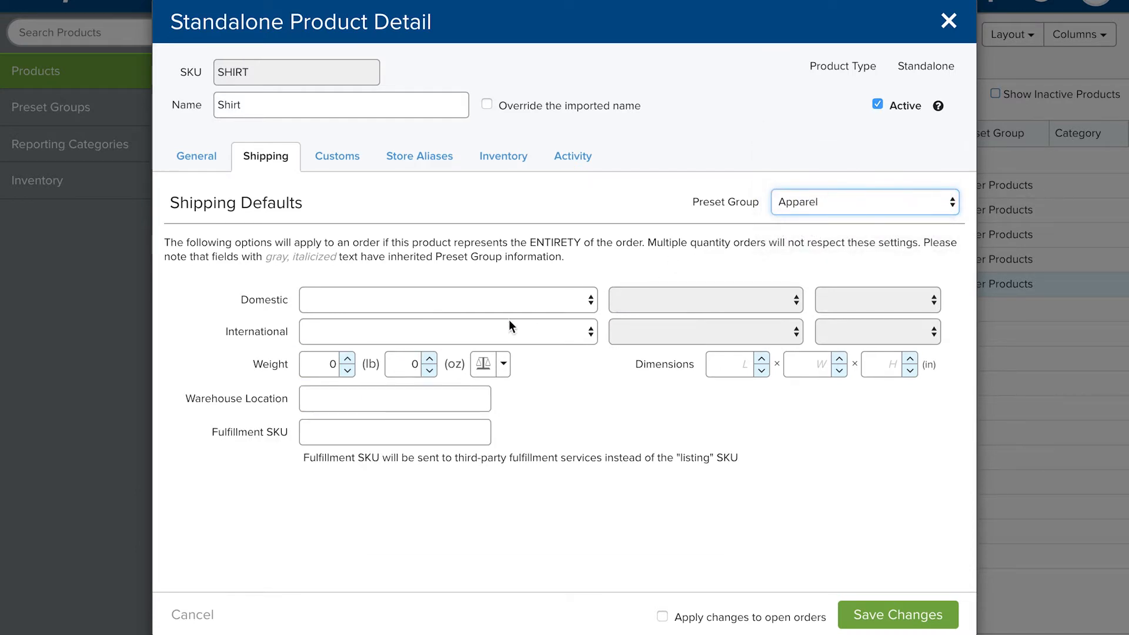
Step: Set Shirt's weight to 6 oz, apply to open orders, save, and go to Settings
{"action": "left_click", "coordinate": [410, 364]}
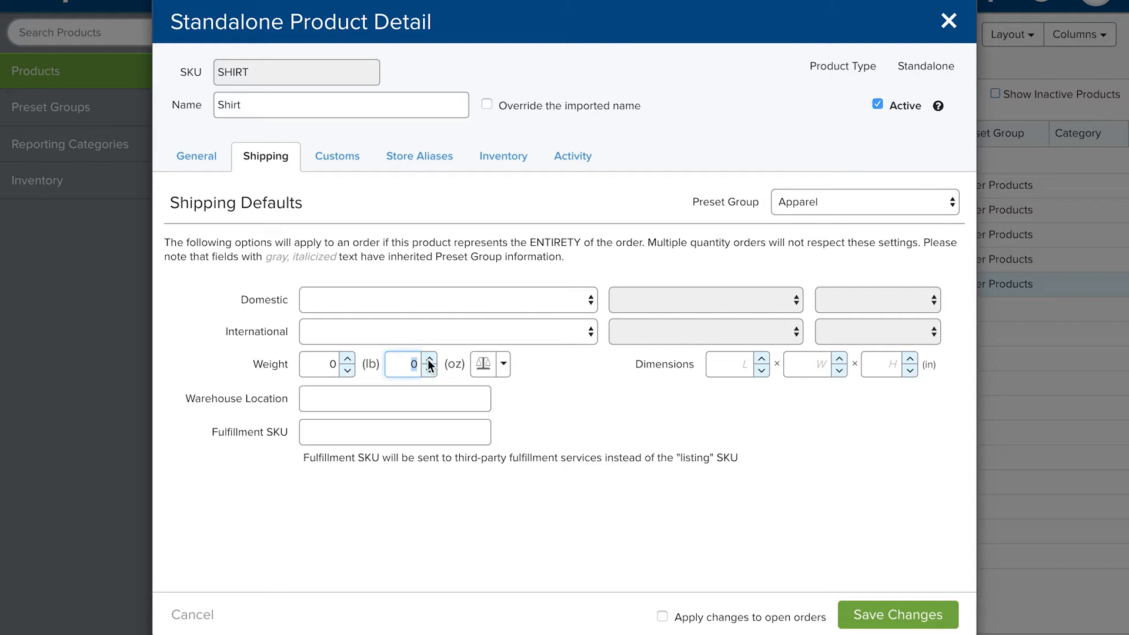
{"action": "left_click", "coordinate": [430, 359]}
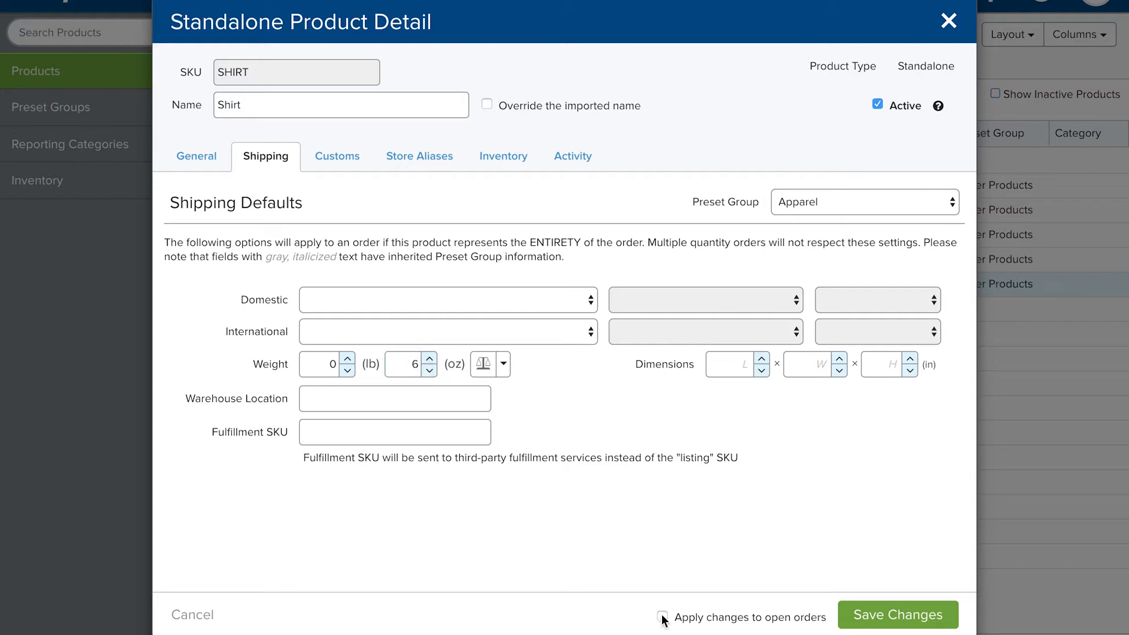
{"action": "left_click", "coordinate": [662, 616]}
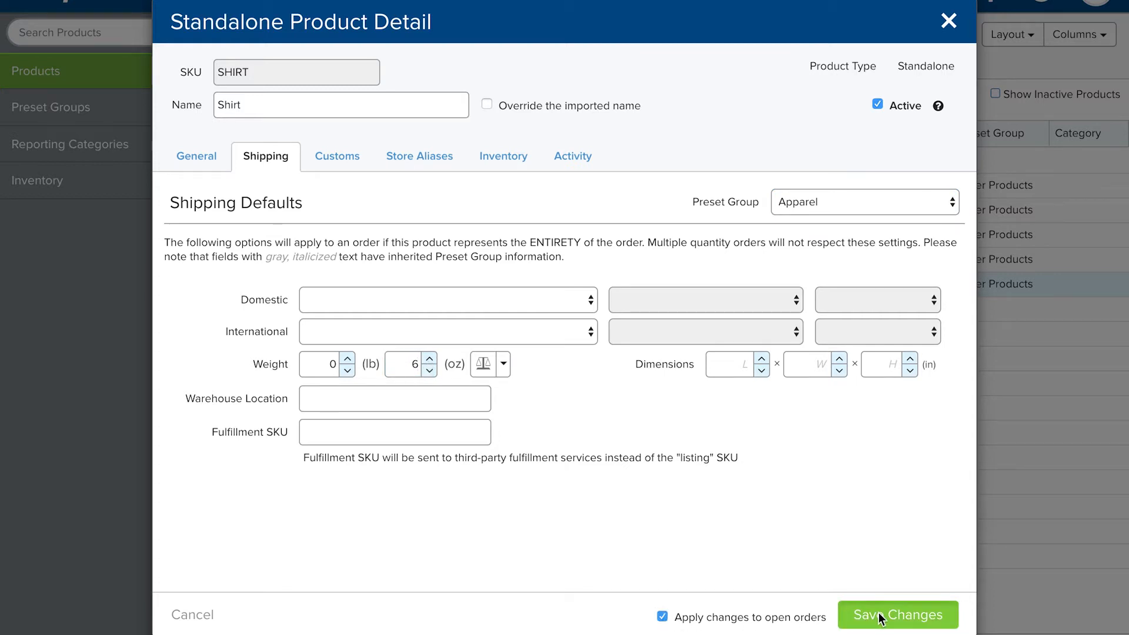
{"action": "left_click", "coordinate": [897, 615]}
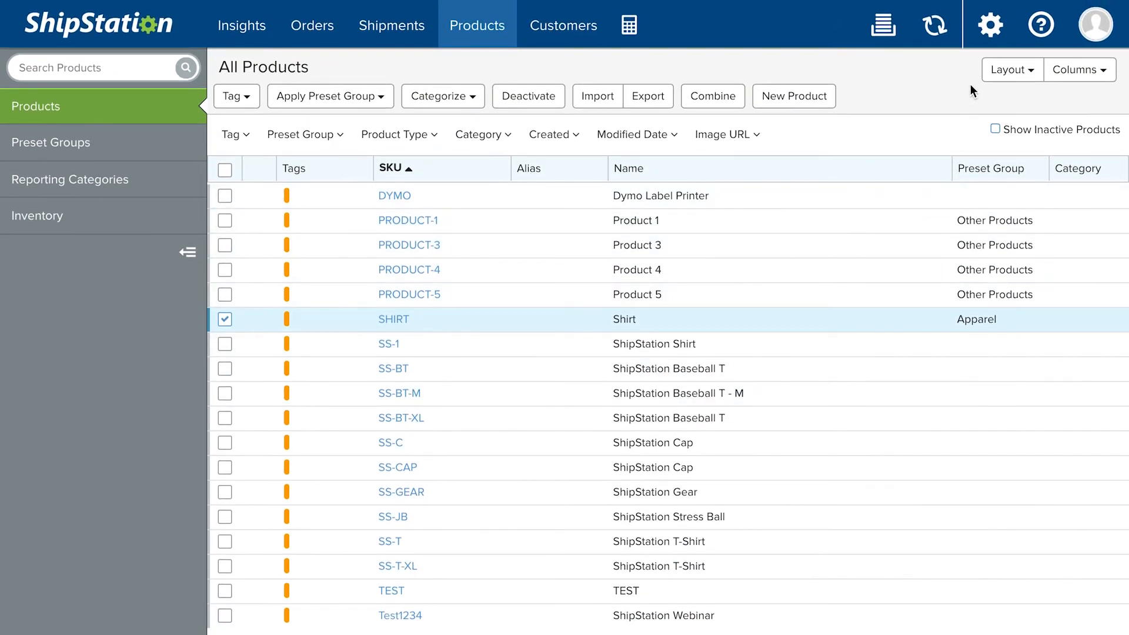
{"action": "left_click", "coordinate": [990, 25]}
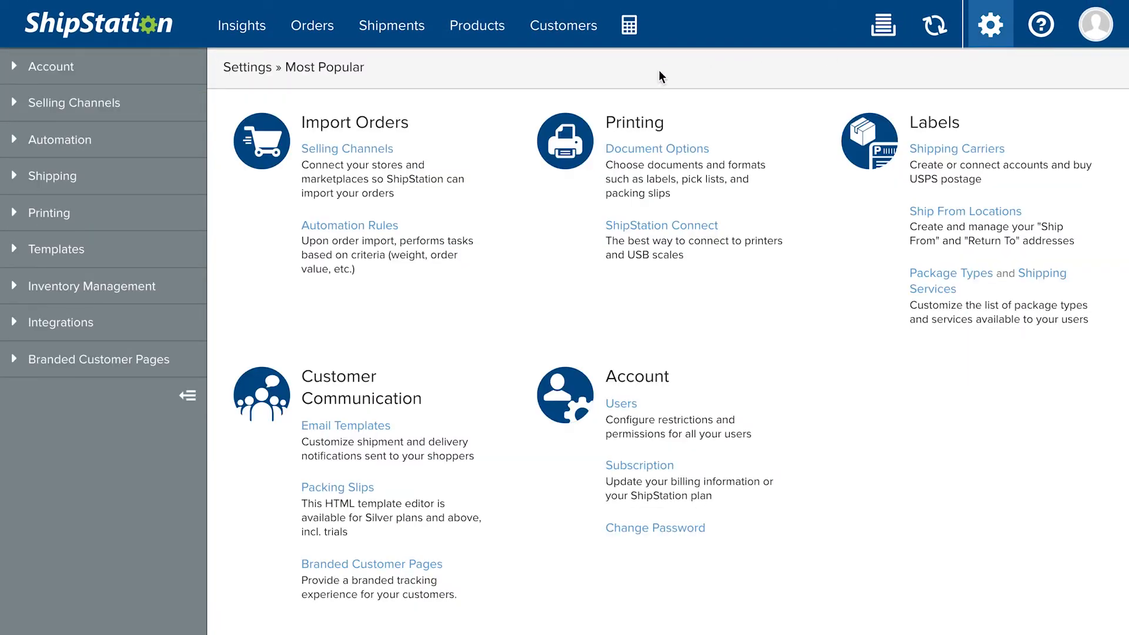
Step: Under Selling Channels > Store Setup, edit New Manual Store and start a new service mapping
{"action": "left_click", "coordinate": [73, 102]}
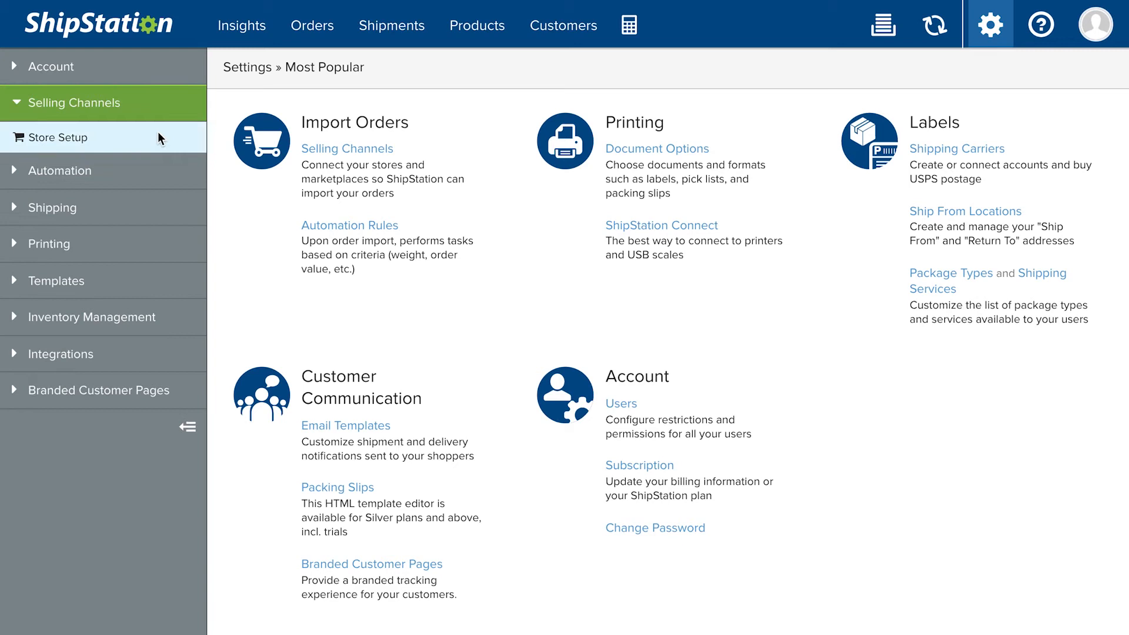
{"action": "left_click", "coordinate": [59, 137]}
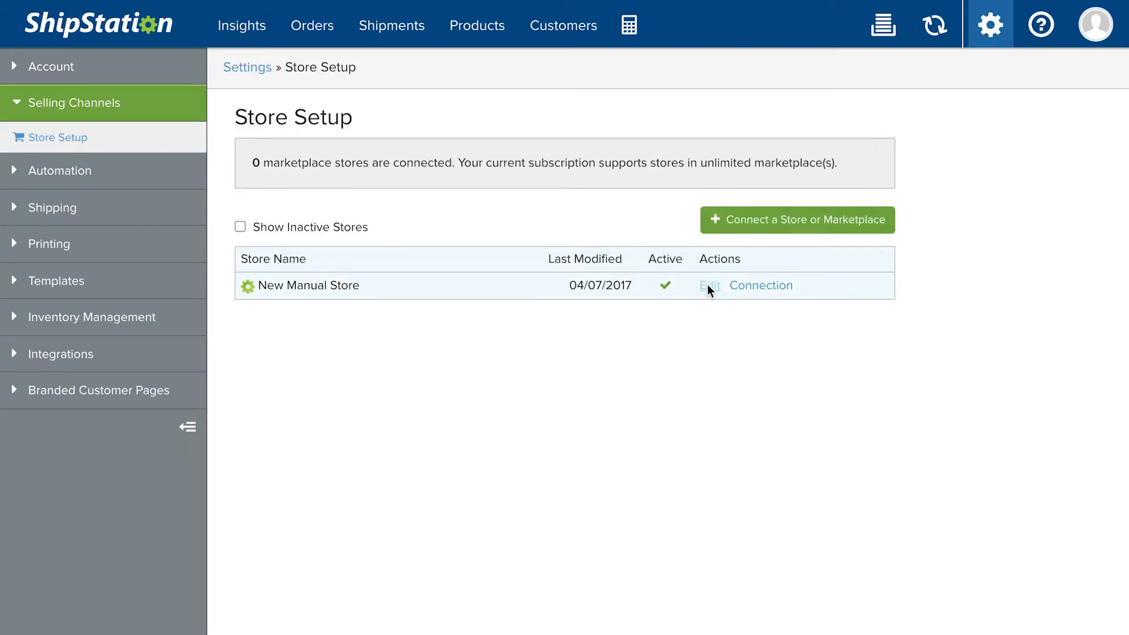
{"action": "left_click", "coordinate": [708, 284]}
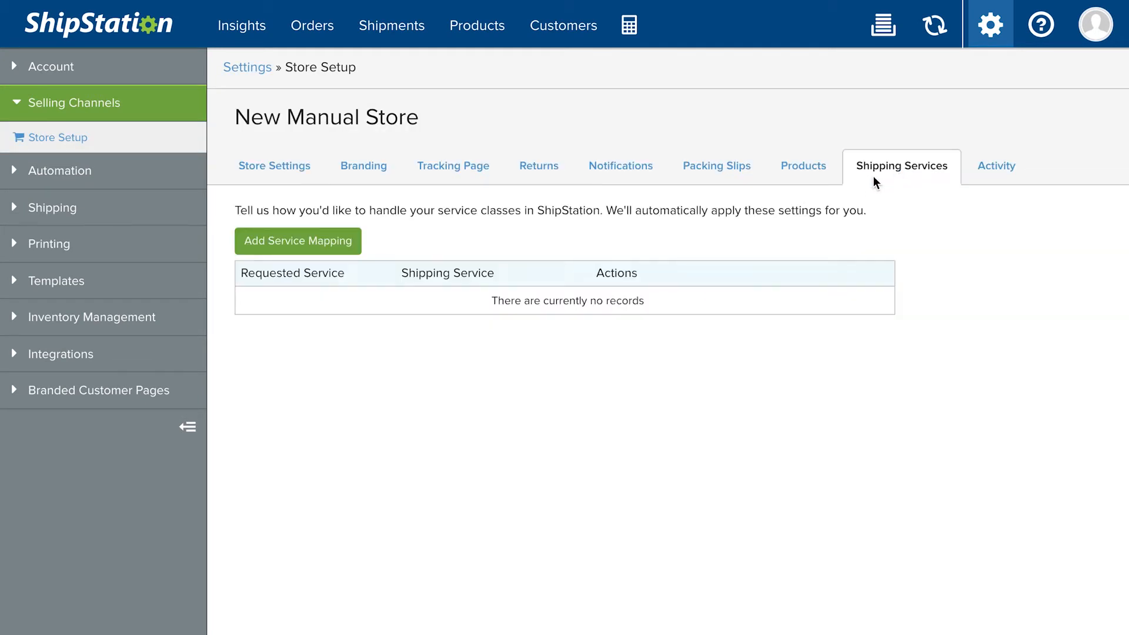
{"action": "left_click", "coordinate": [298, 240]}
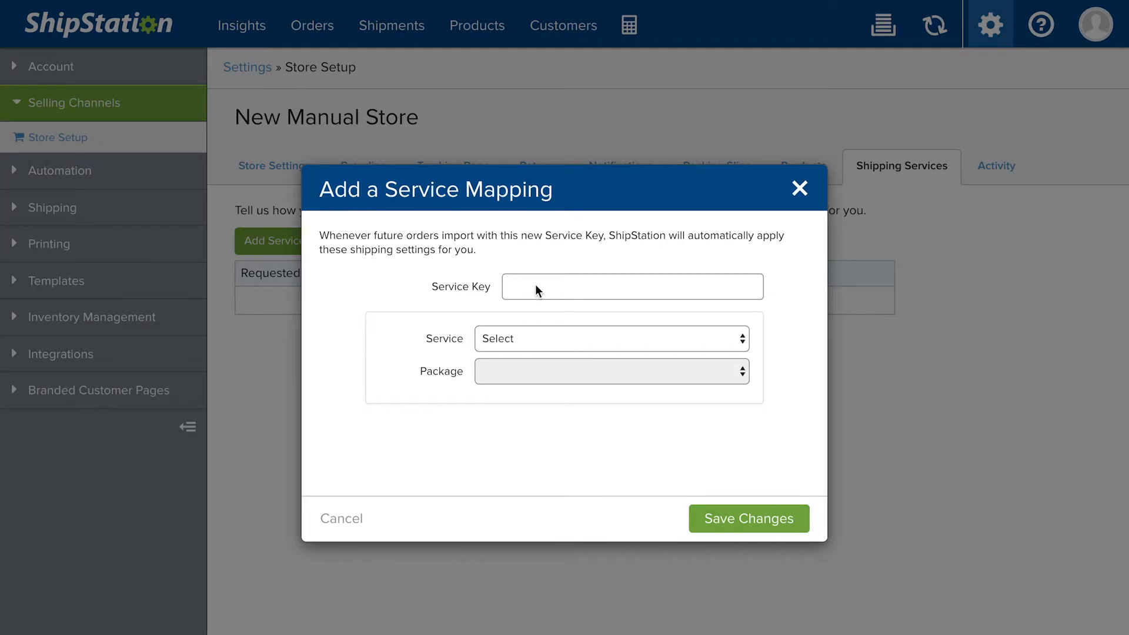
Step: Map service key 'Free Shipping' to USPS Priority Mail with Package packaging and save
{"action": "type", "text": "F"}
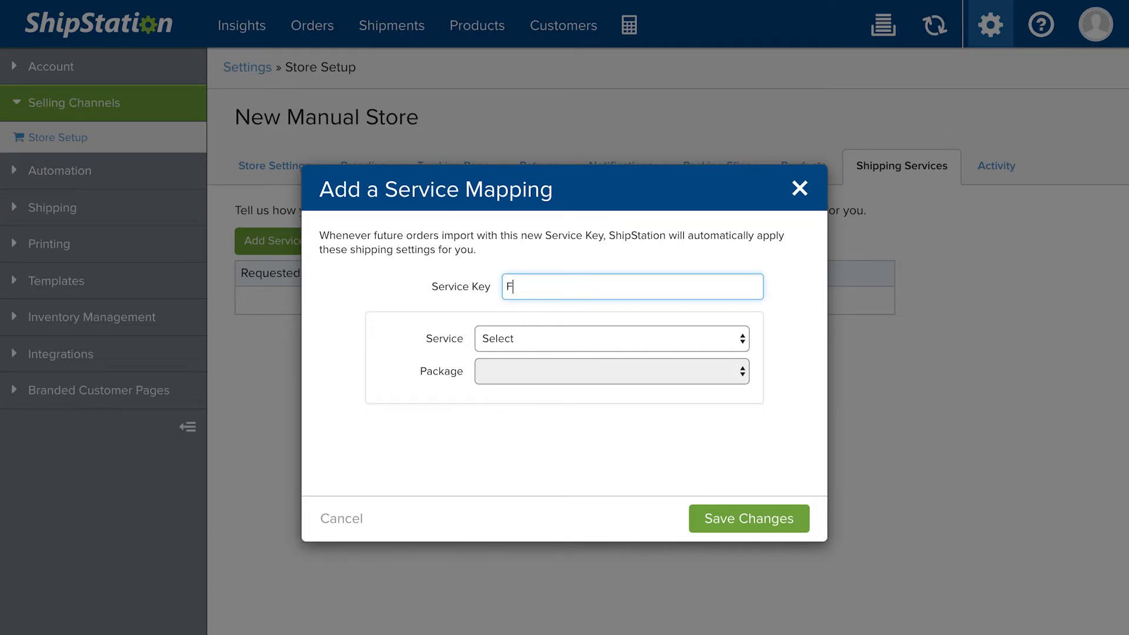
{"action": "type", "text": "ree Shipp"}
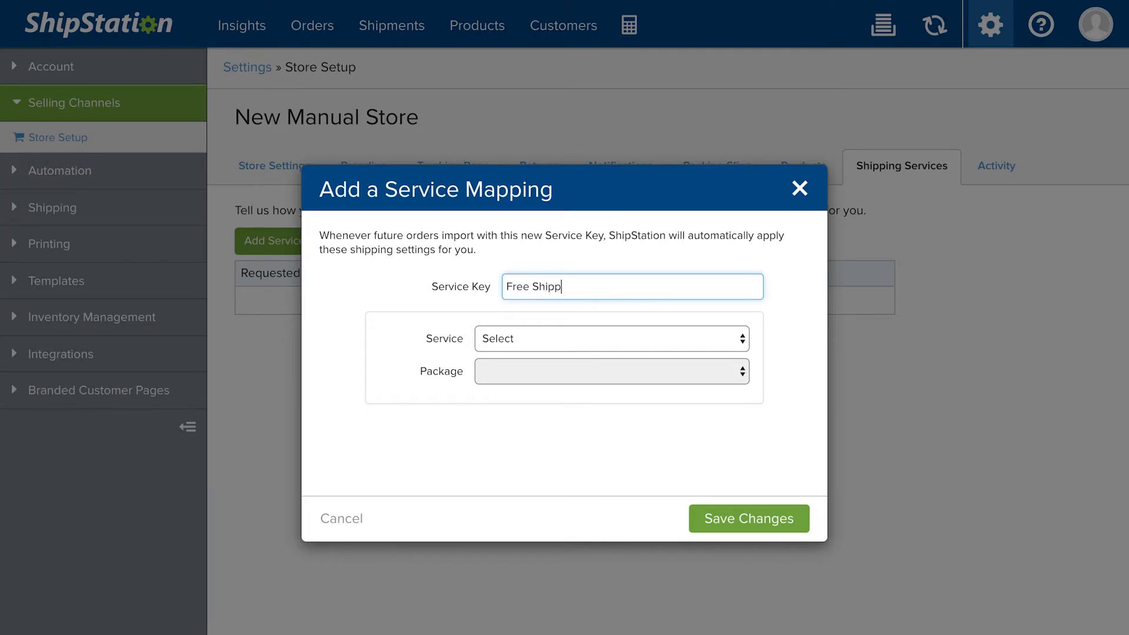
{"action": "type", "text": "ing"}
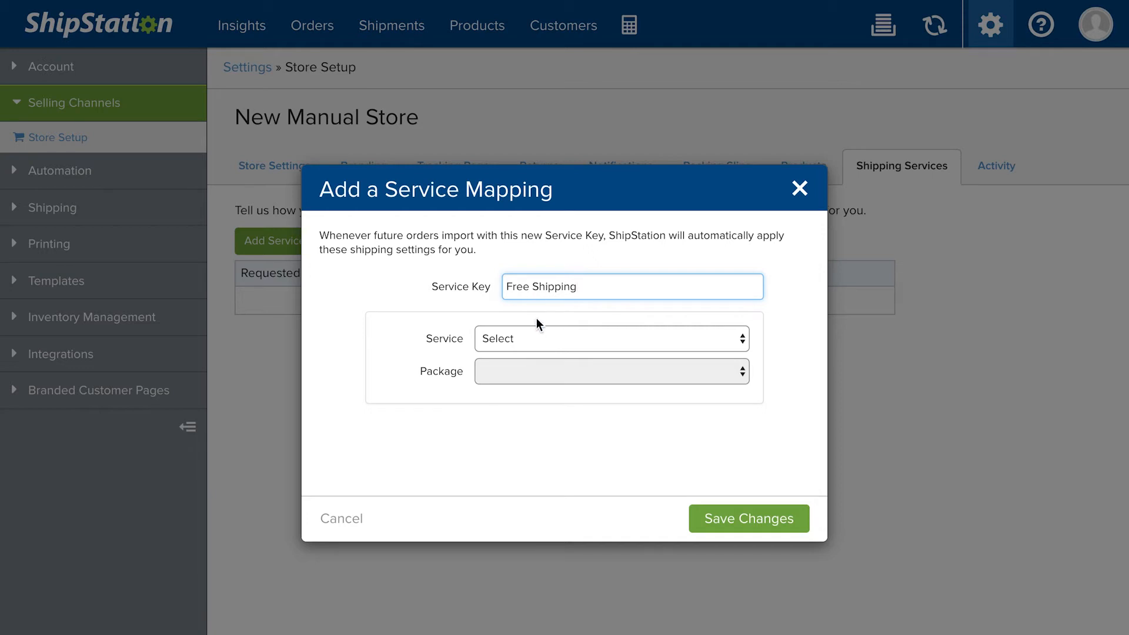
{"action": "left_click", "coordinate": [611, 338]}
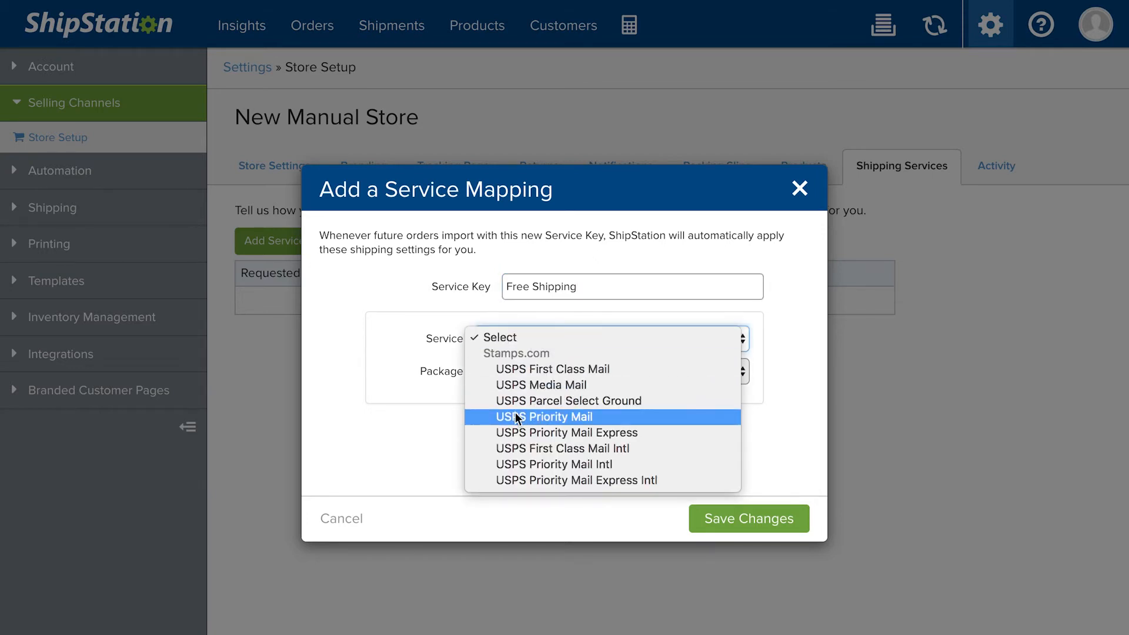
{"action": "left_click", "coordinate": [543, 417]}
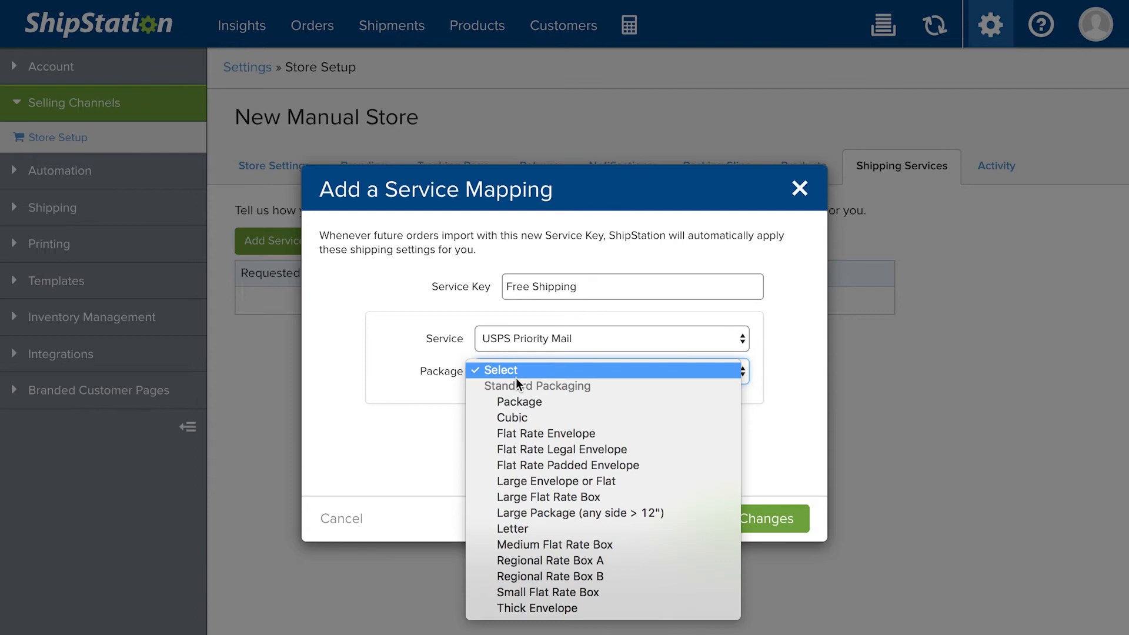
{"action": "left_click", "coordinate": [519, 402]}
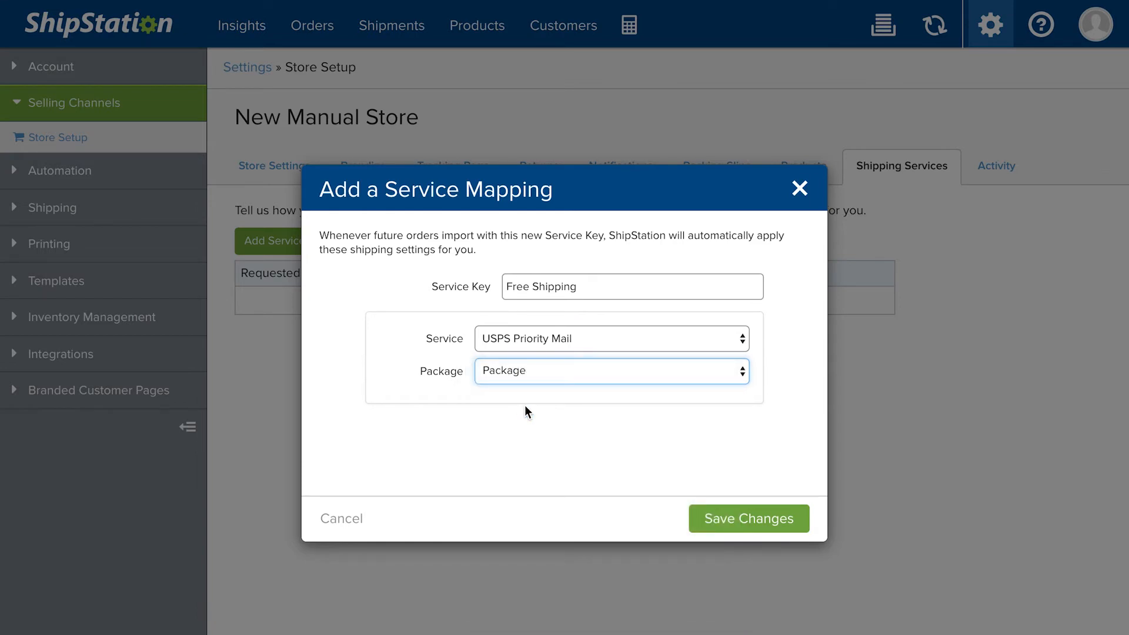
{"action": "left_click", "coordinate": [748, 518]}
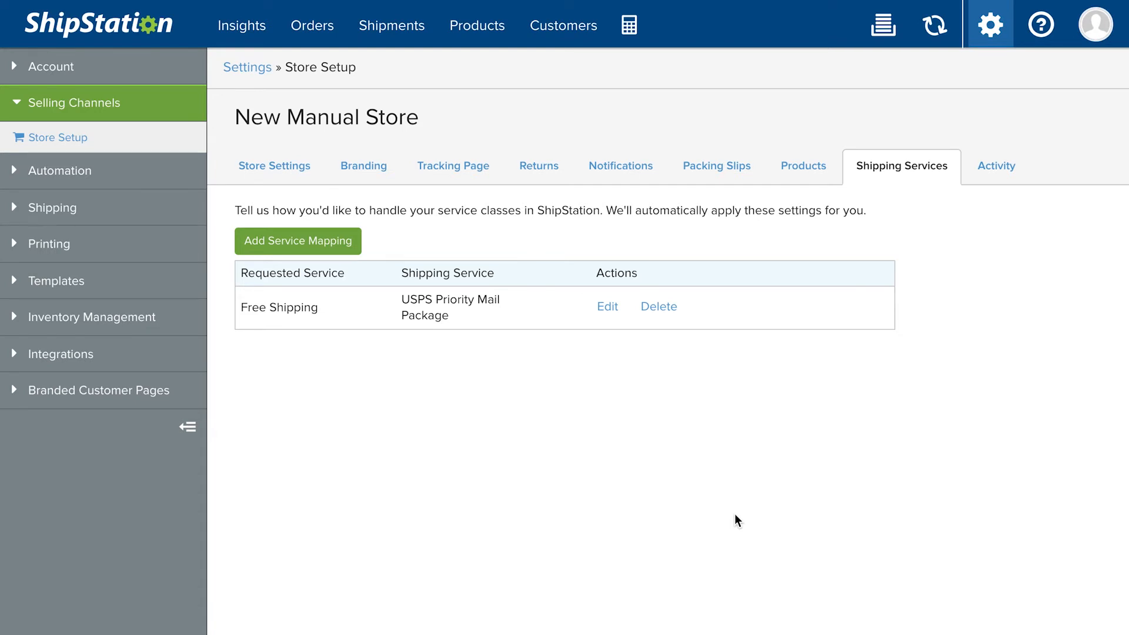
Step: Go to Automation > Automation Rules
{"action": "left_click", "coordinate": [59, 169]}
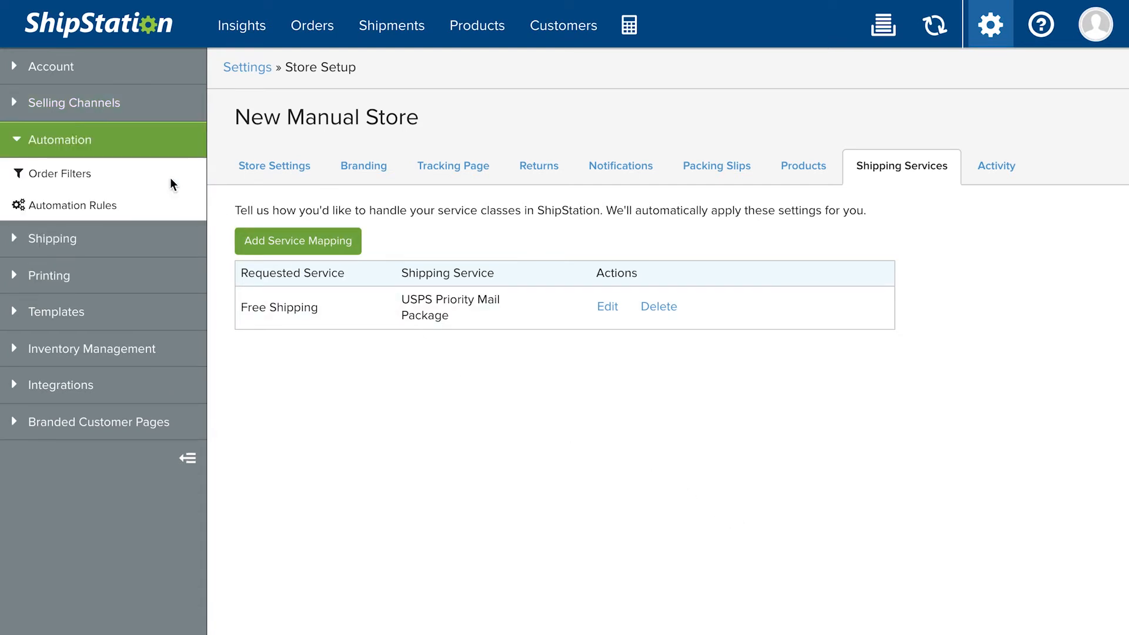
{"action": "left_click", "coordinate": [72, 205]}
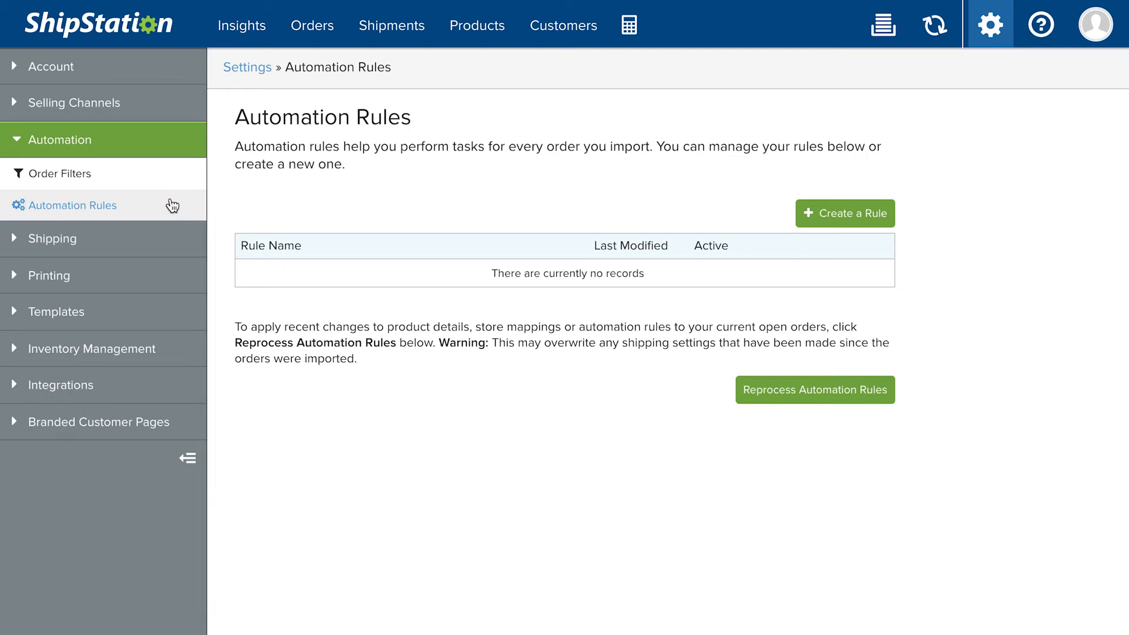
{"action": "mouse_move", "coordinate": [844, 213]}
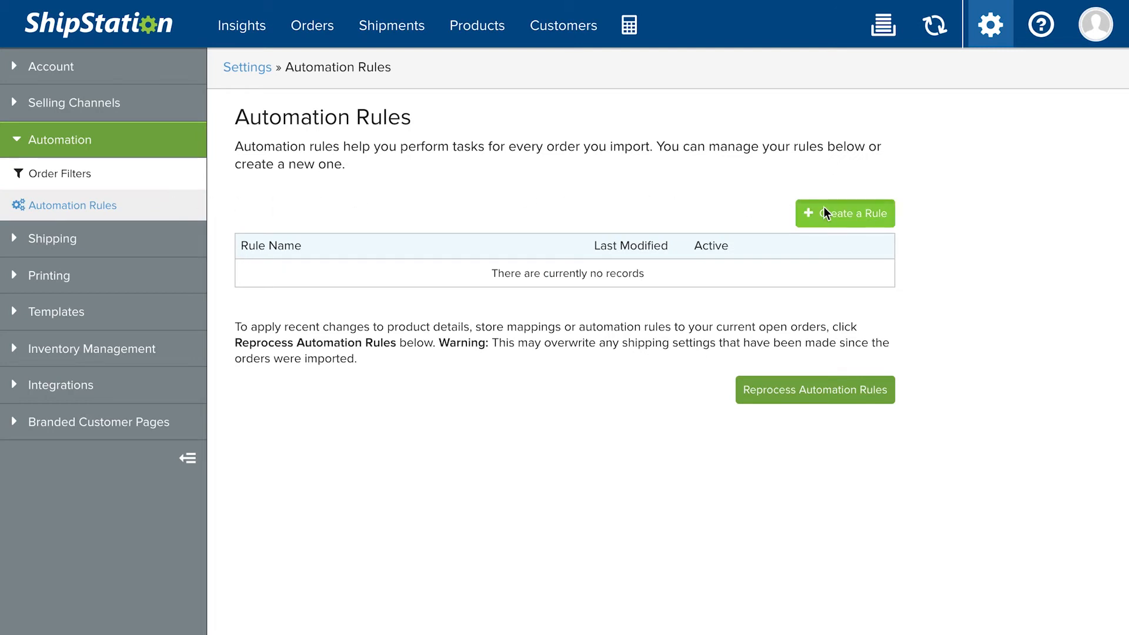
Step: Create a rule matching orders with requested service USPS Priority Mail and total weight under 16 oz
{"action": "left_click", "coordinate": [844, 213]}
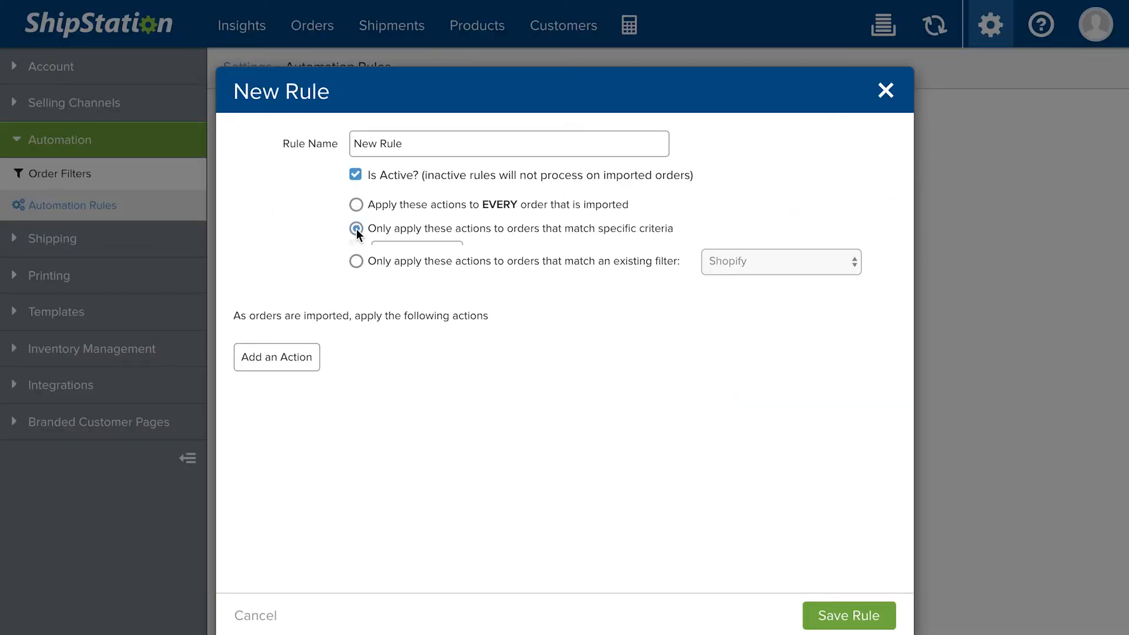
{"action": "left_click", "coordinate": [355, 228]}
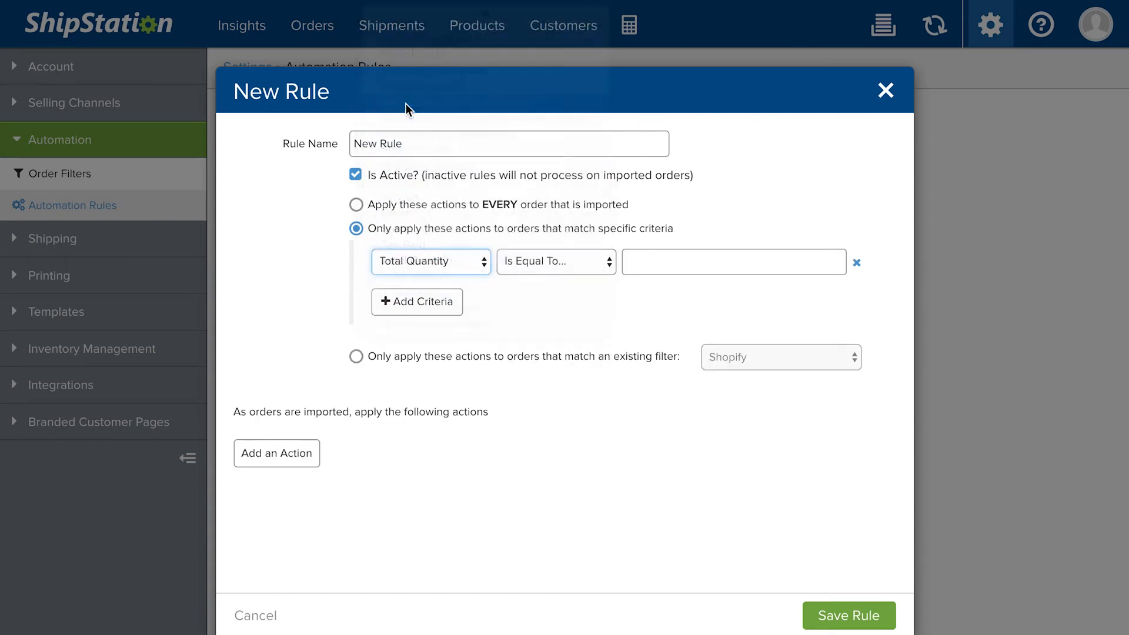
{"action": "left_click", "coordinate": [431, 261]}
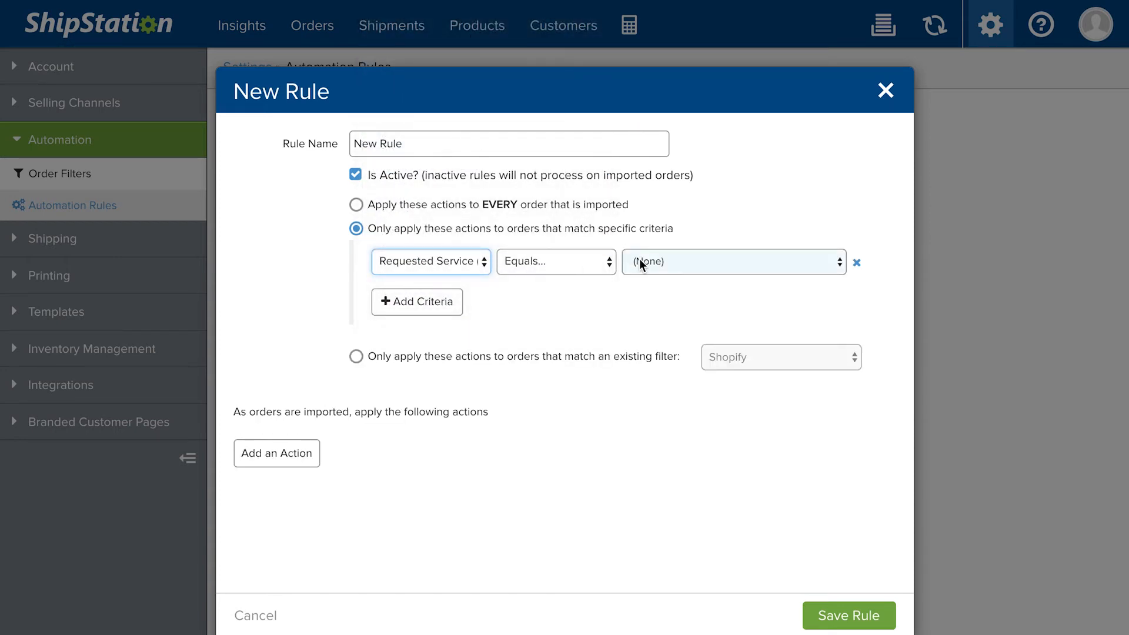
{"action": "left_click", "coordinate": [732, 261]}
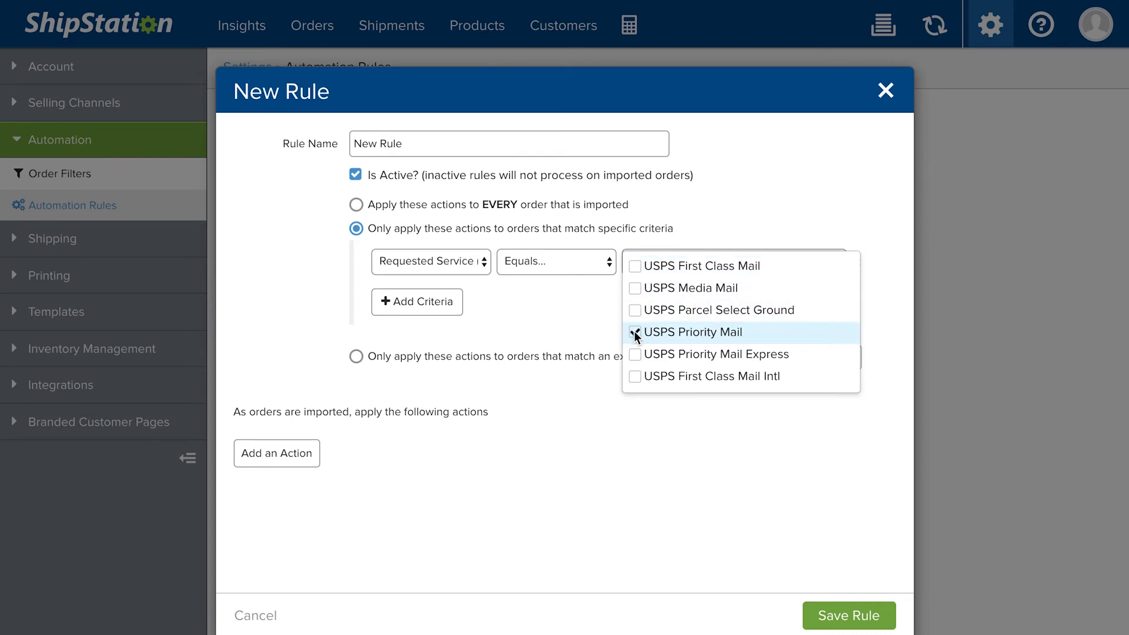
{"action": "left_click", "coordinate": [635, 332]}
{"action": "type", "text": "se"}
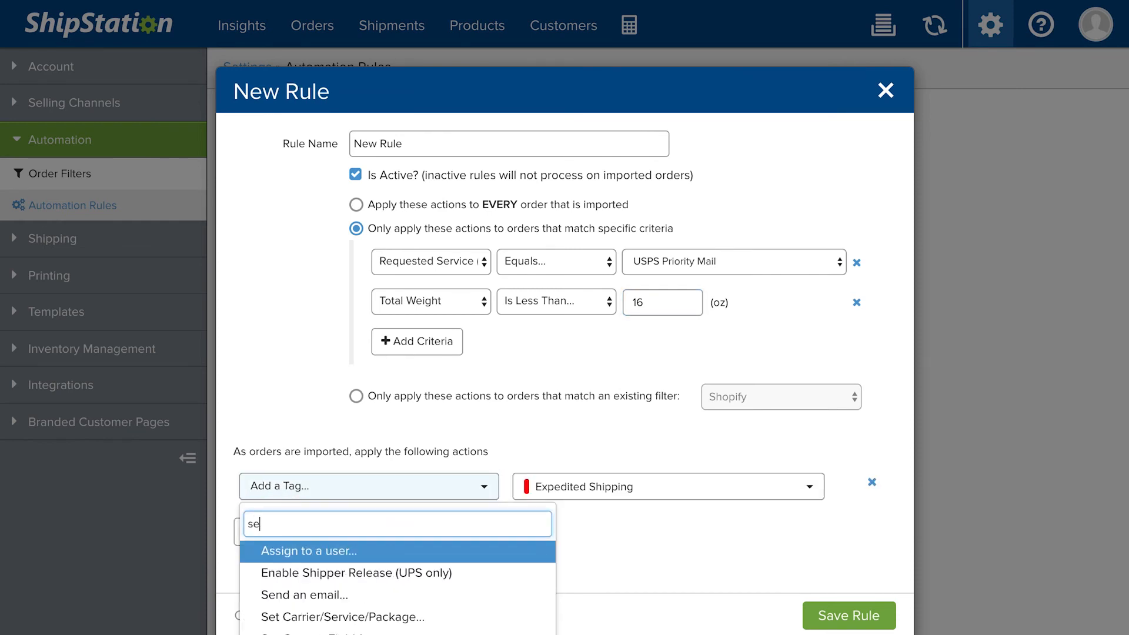
{"action": "type", "text": "t"}
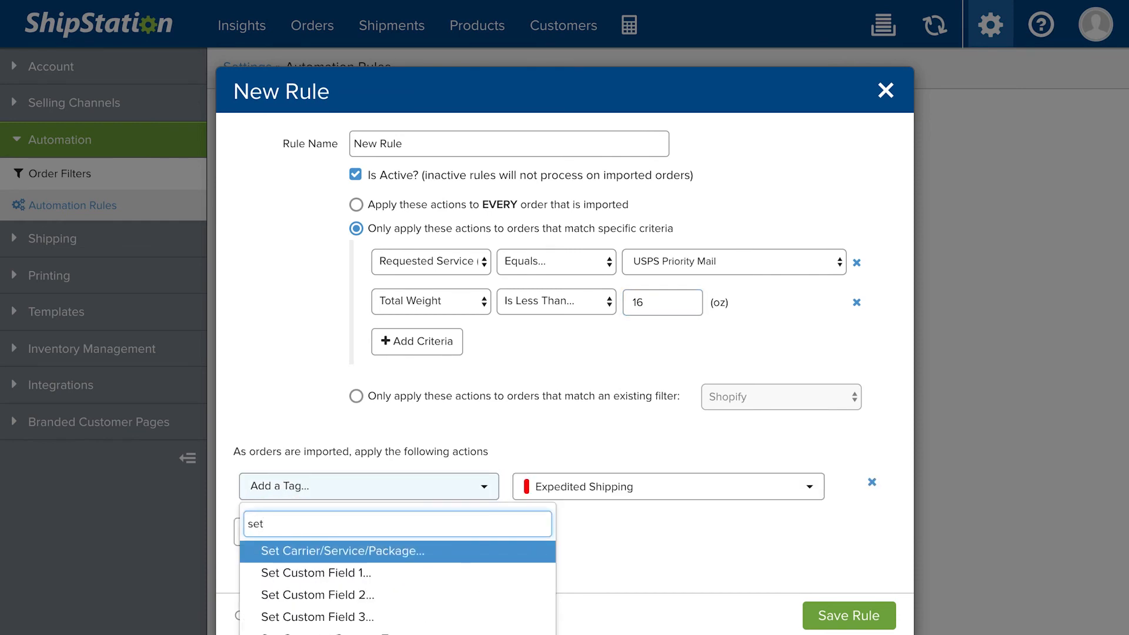
Step: Set the action to USPS First Class Mail, name it 'Free Shipping Under 16oz', and save the rule
{"action": "left_click", "coordinate": [342, 550]}
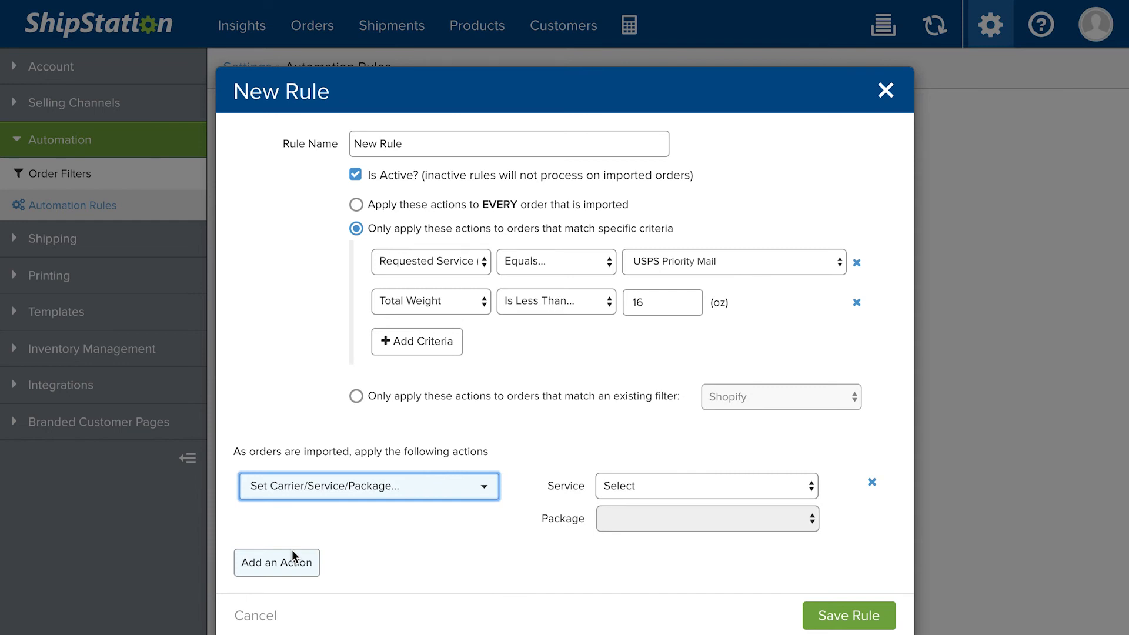
{"action": "left_click", "coordinate": [705, 486]}
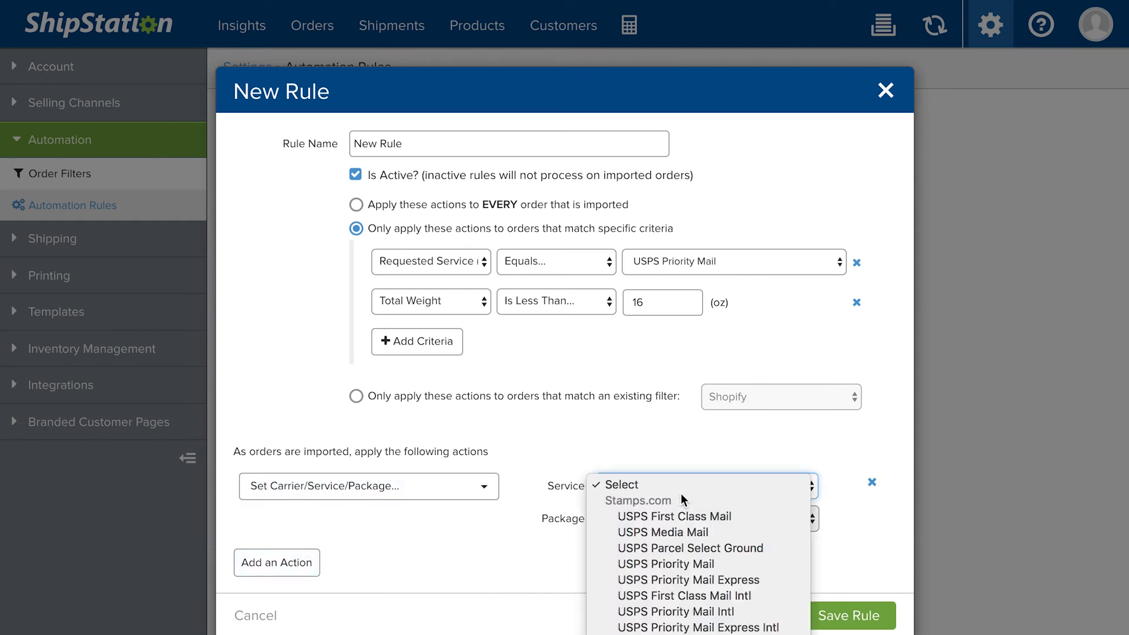
{"action": "left_click", "coordinate": [673, 516]}
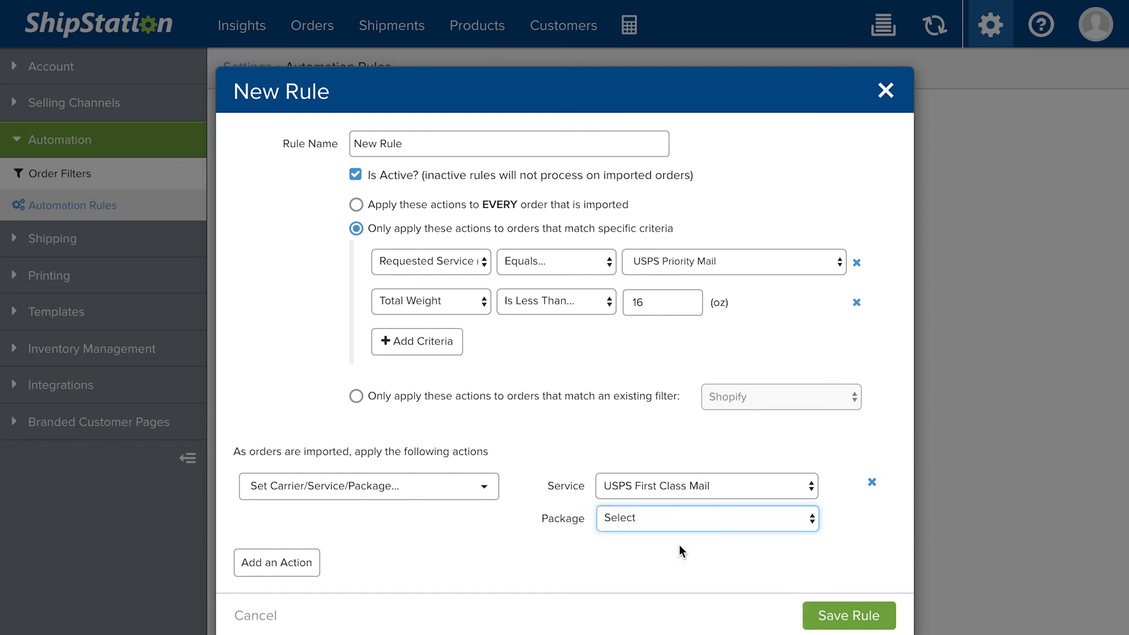
{"action": "left_click", "coordinate": [705, 517]}
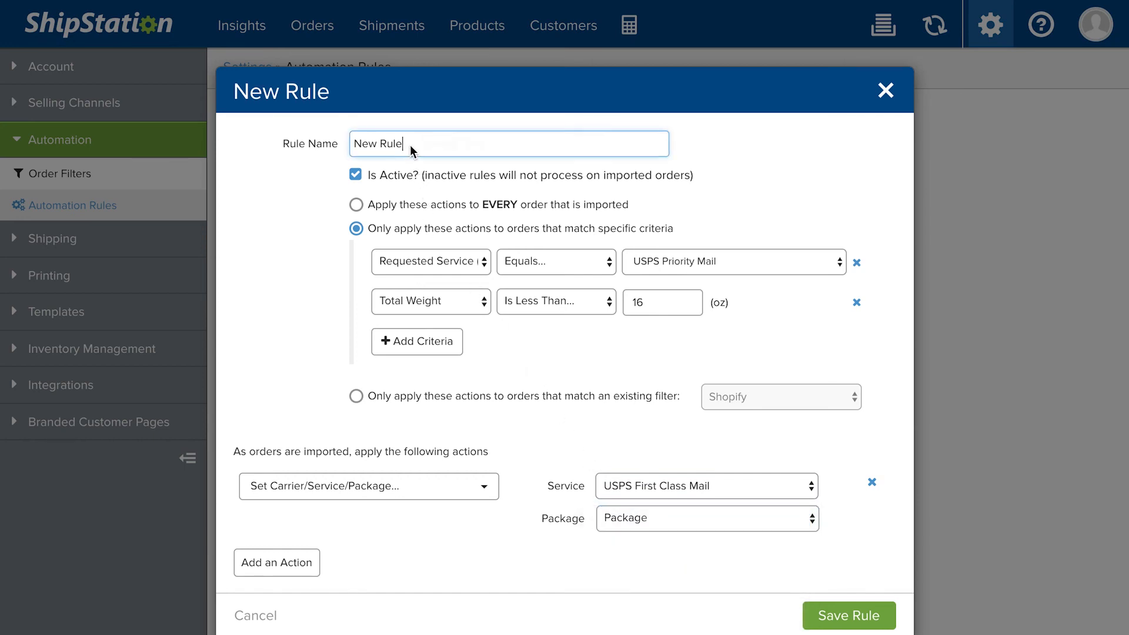
{"action": "type", "text": "Free Shipping Under 16oz"}
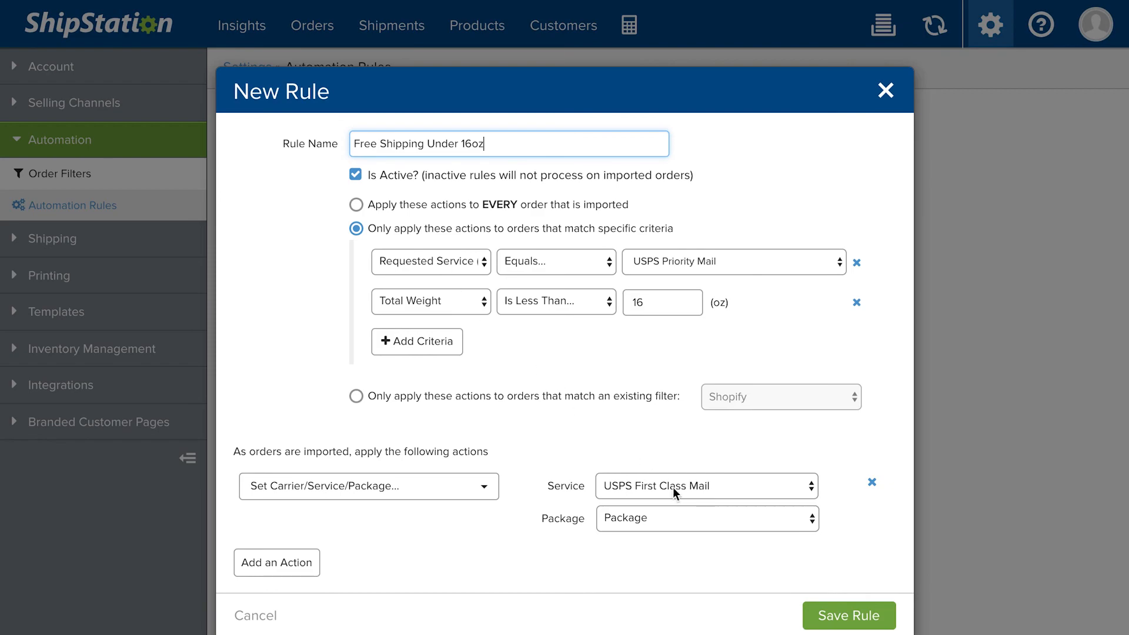
{"action": "left_click", "coordinate": [848, 614]}
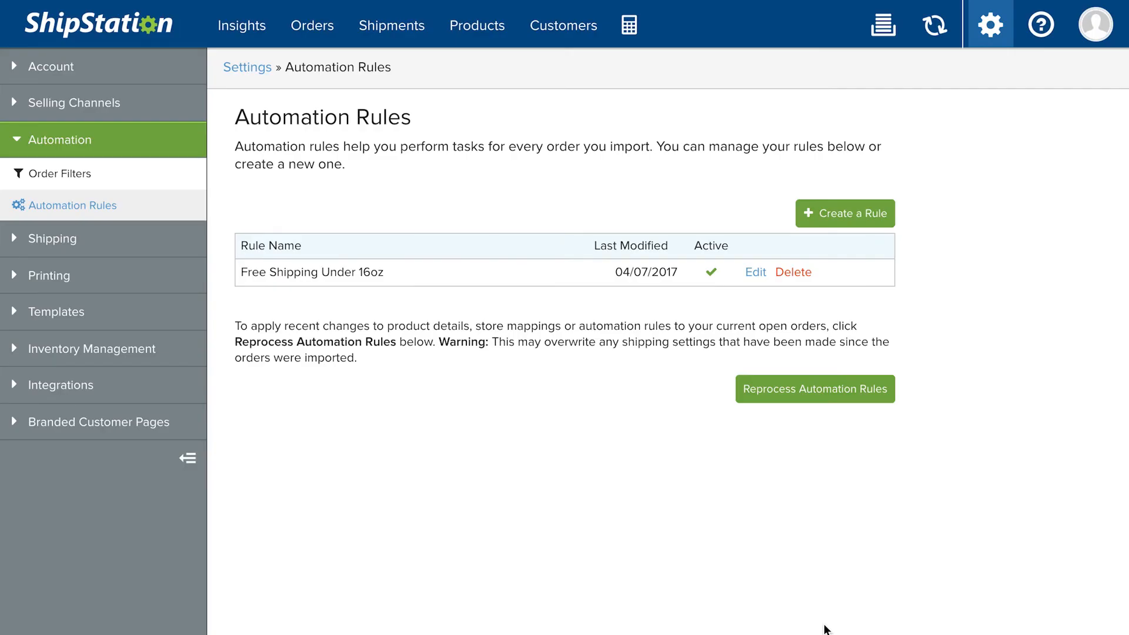